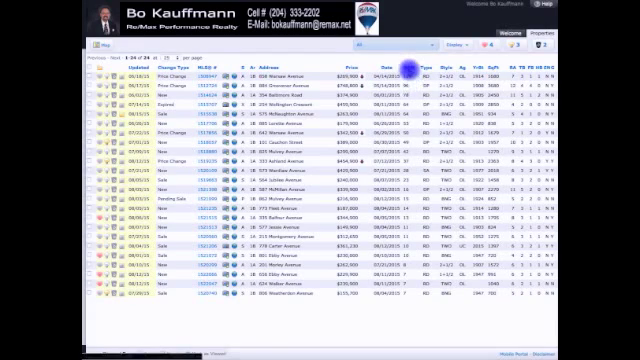
Step: Sort the 24 listings by Date, newest first, putting 806 Weatherdon Avenue on top
click(391, 56)
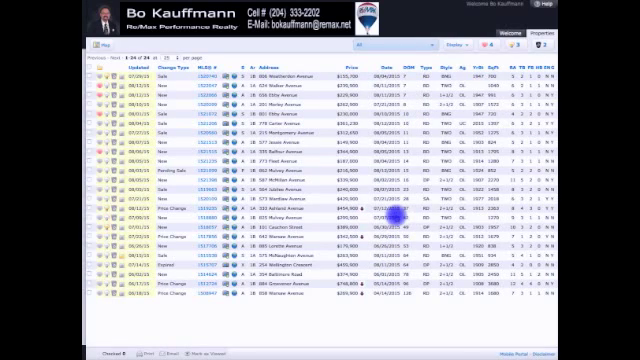
mouse_move(467, 47)
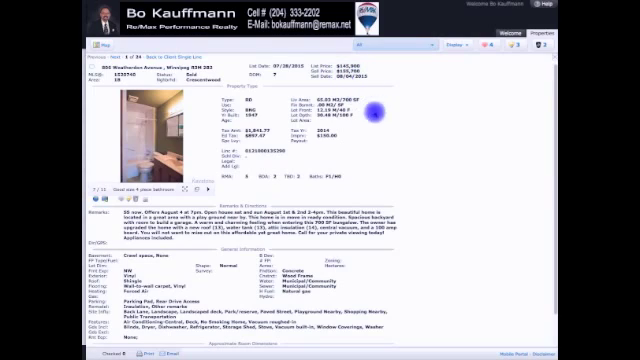
mouse_move(405, 175)
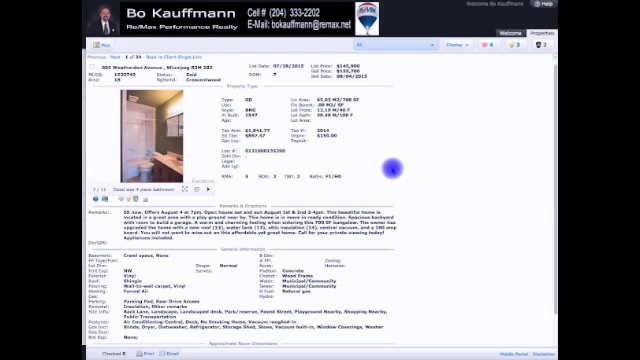
mouse_move(415, 85)
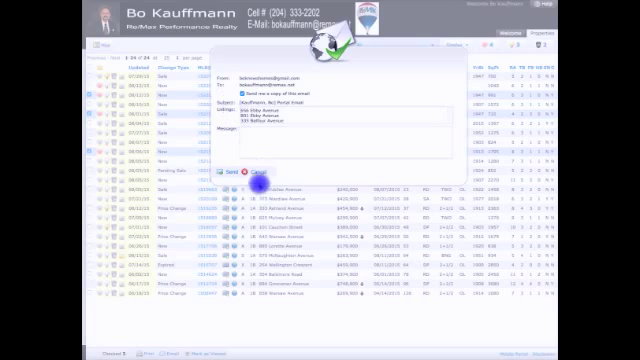
Step: Send the email for the three checked listings to the agent
click(253, 175)
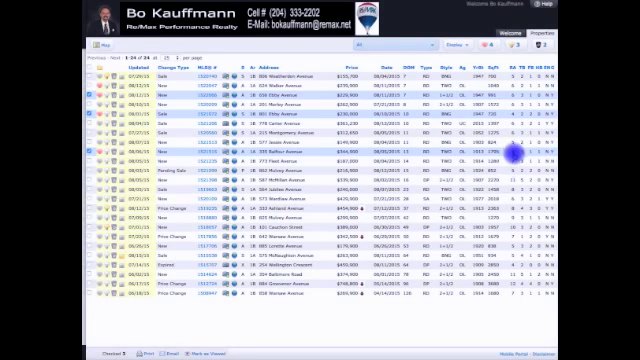